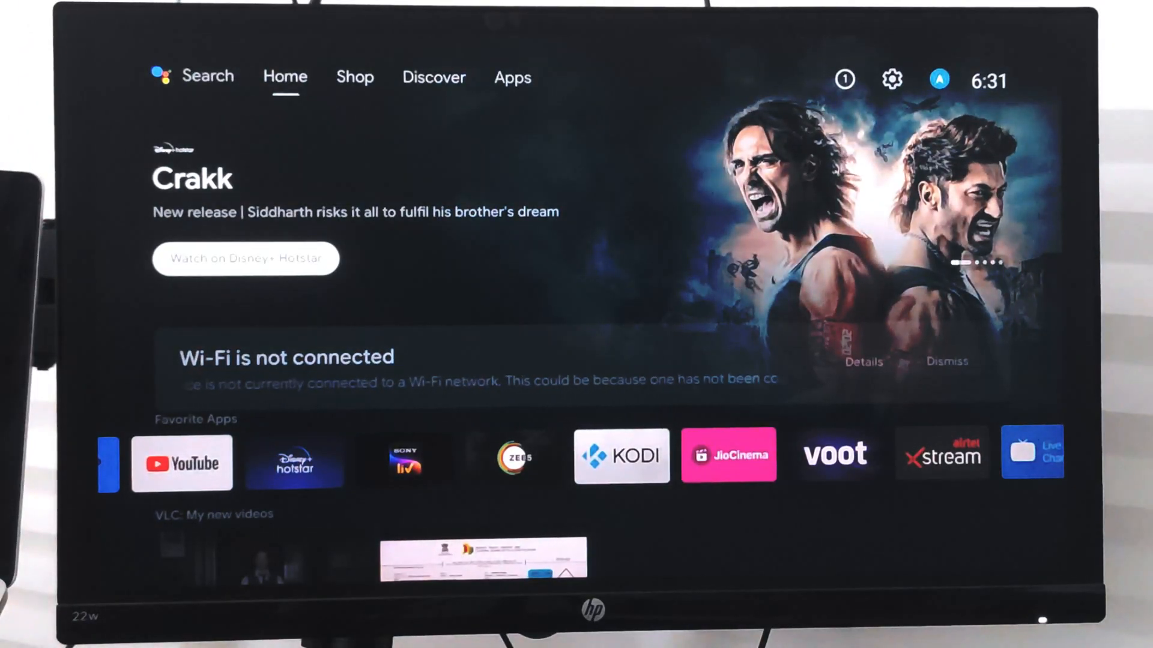
Open the Wi-Fi network list from the 'Wi-Fi is not connected' banner.
click(512, 77)
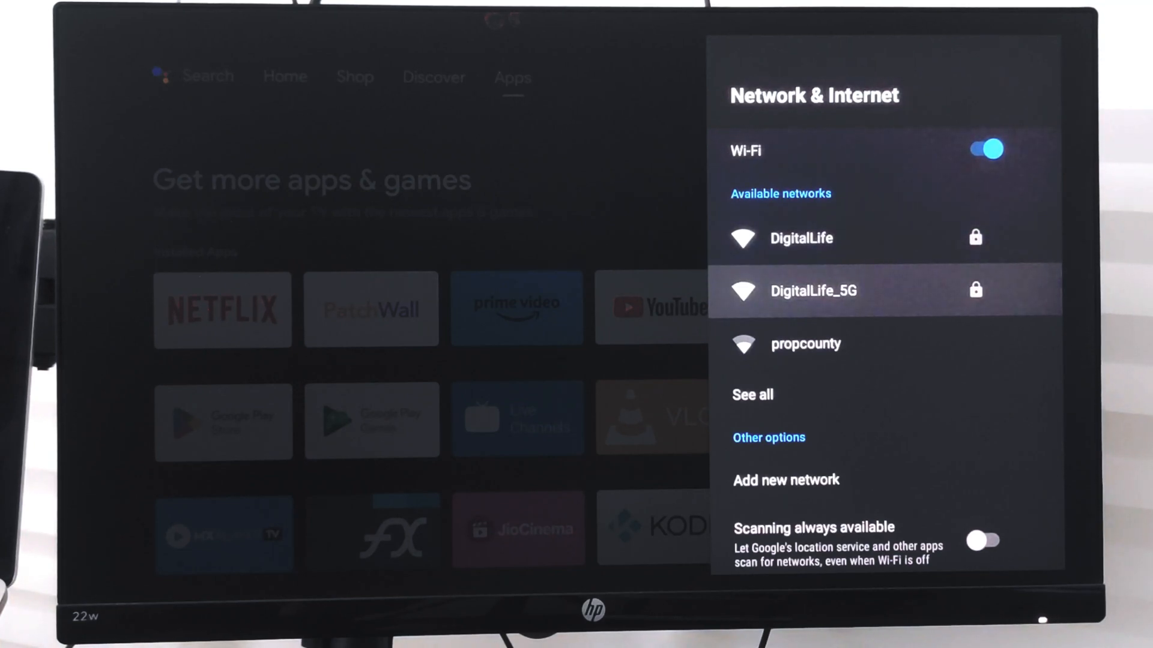
Select the DigitalLife network to bring up its password prompt.
key(up)
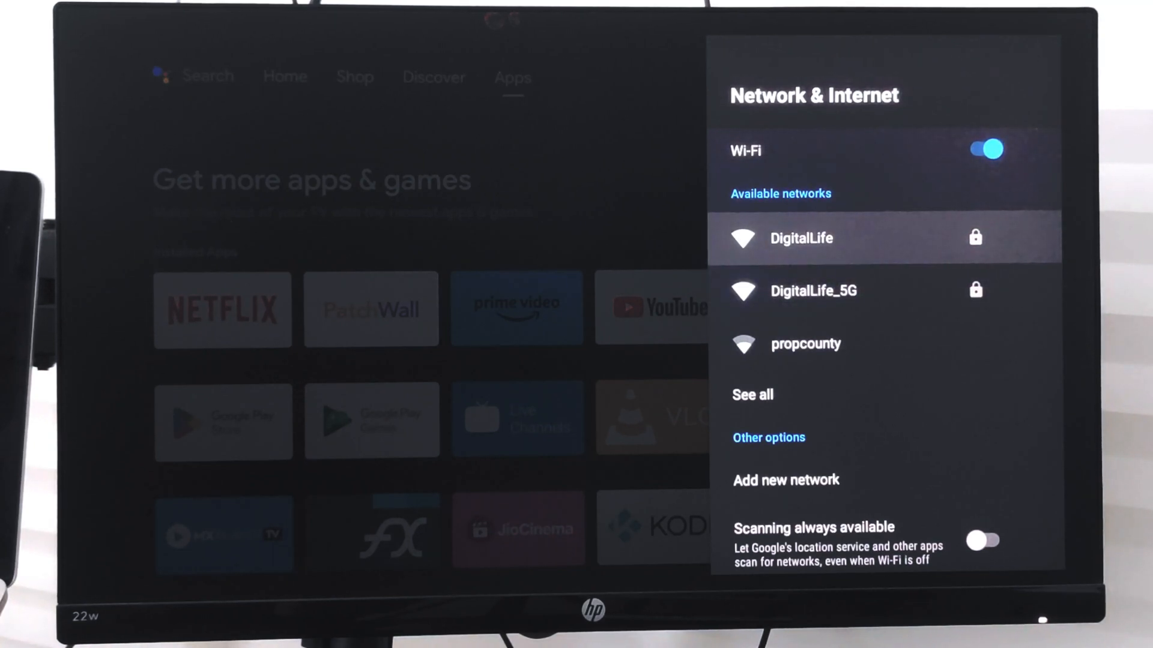
click(801, 237)
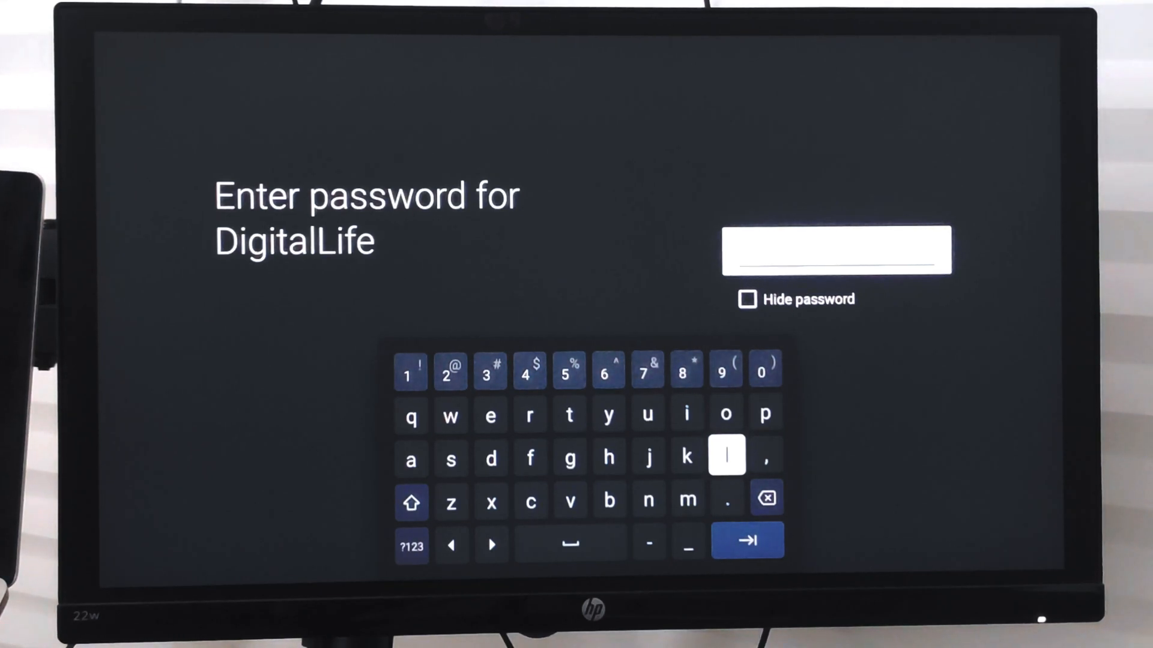
Enter the DigitalLife password to join the network, landing on the Apps page.
click(747, 540)
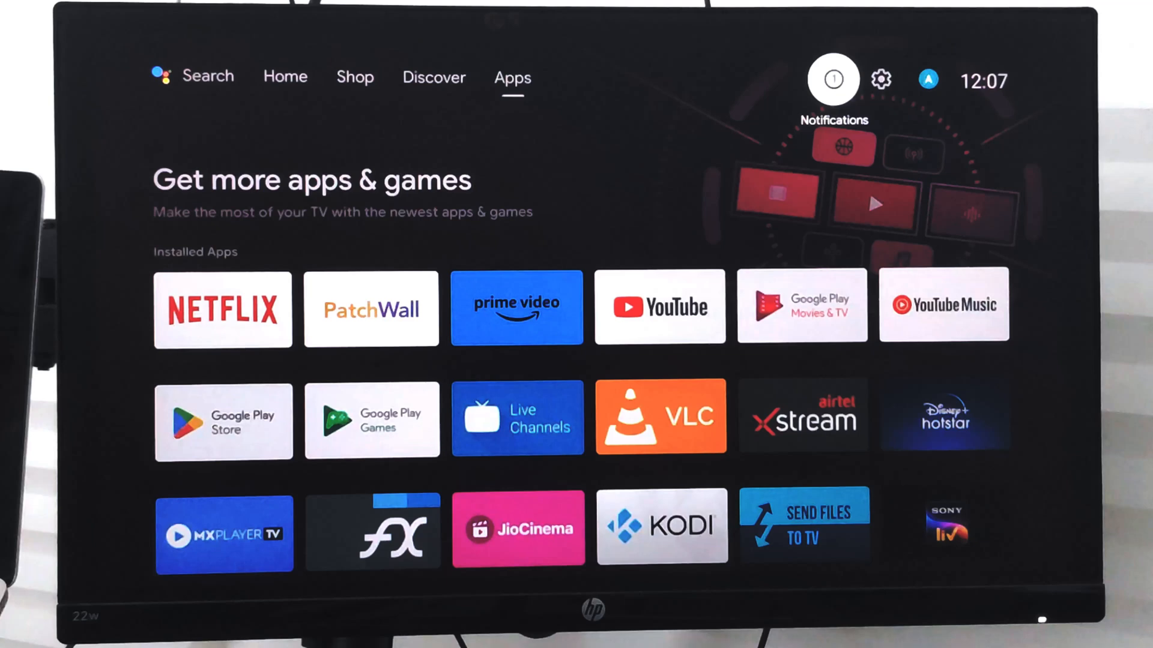
Move back through Discover to the Home screen, now free of the Wi-Fi banner.
click(433, 77)
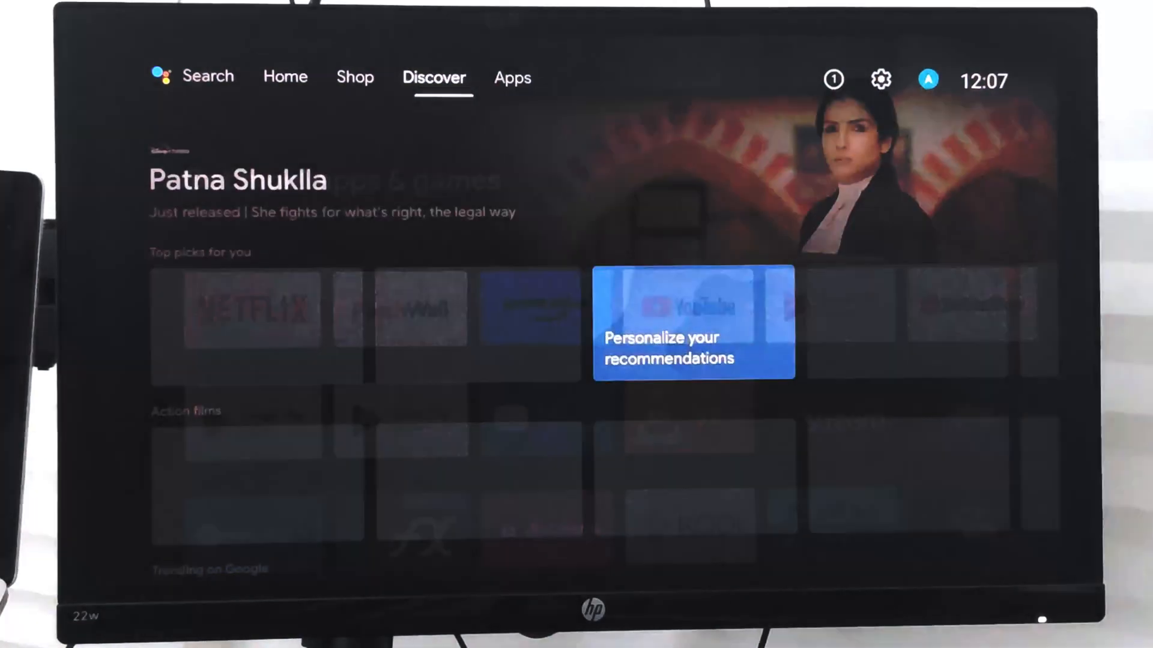
click(284, 77)
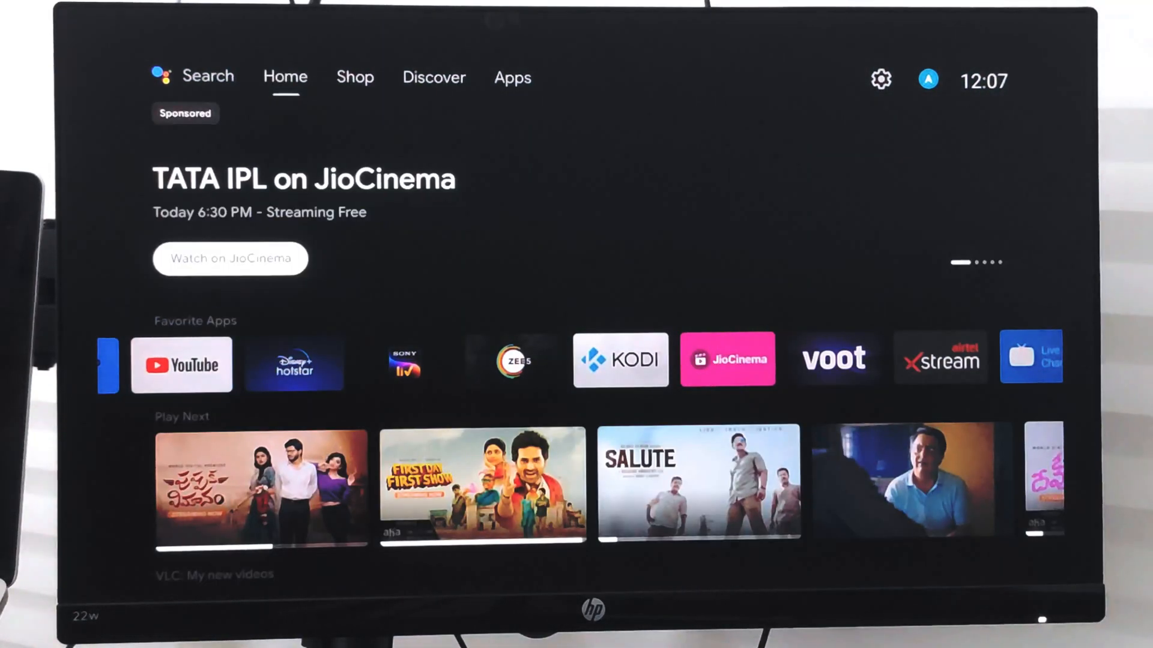